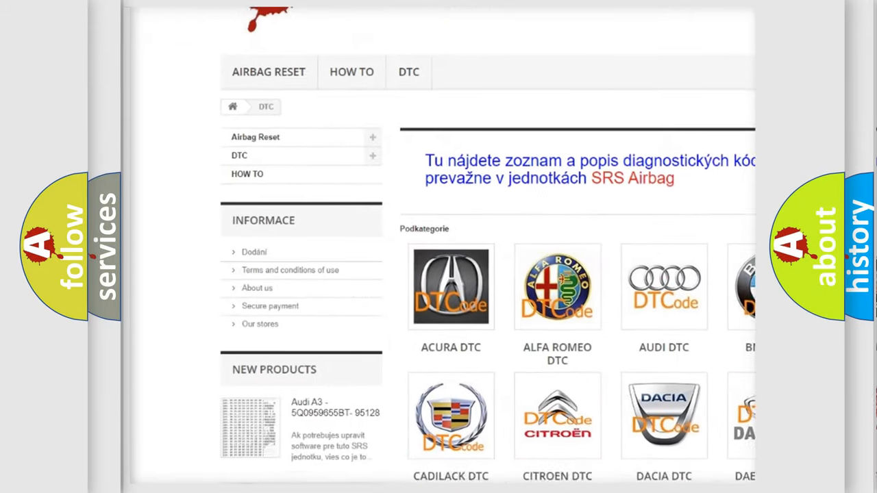
scroll(down, 3)
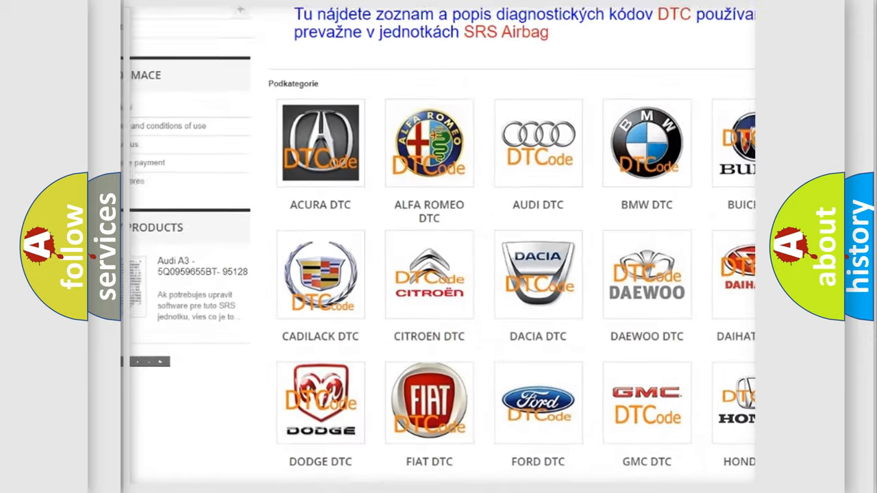
scroll(down, 3)
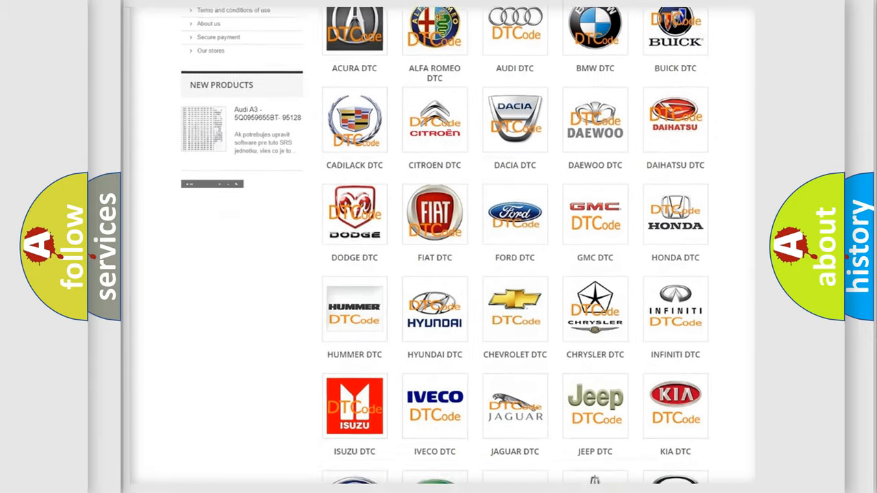
scroll(down, 3)
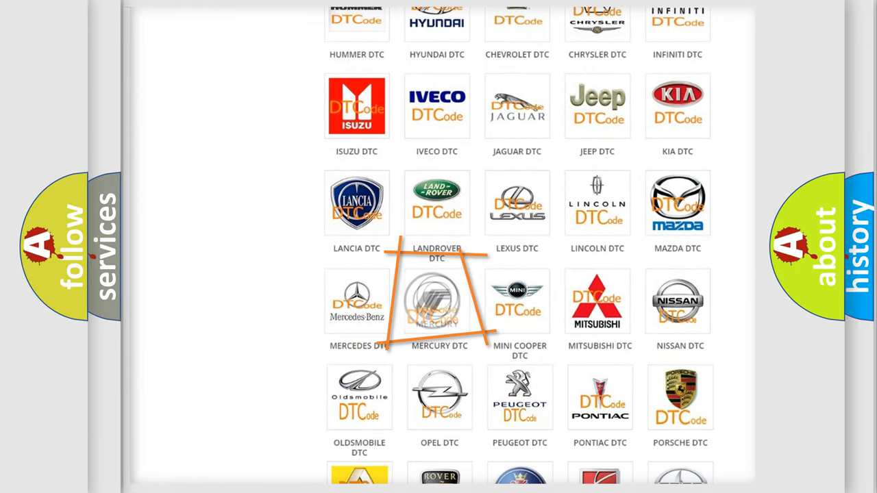